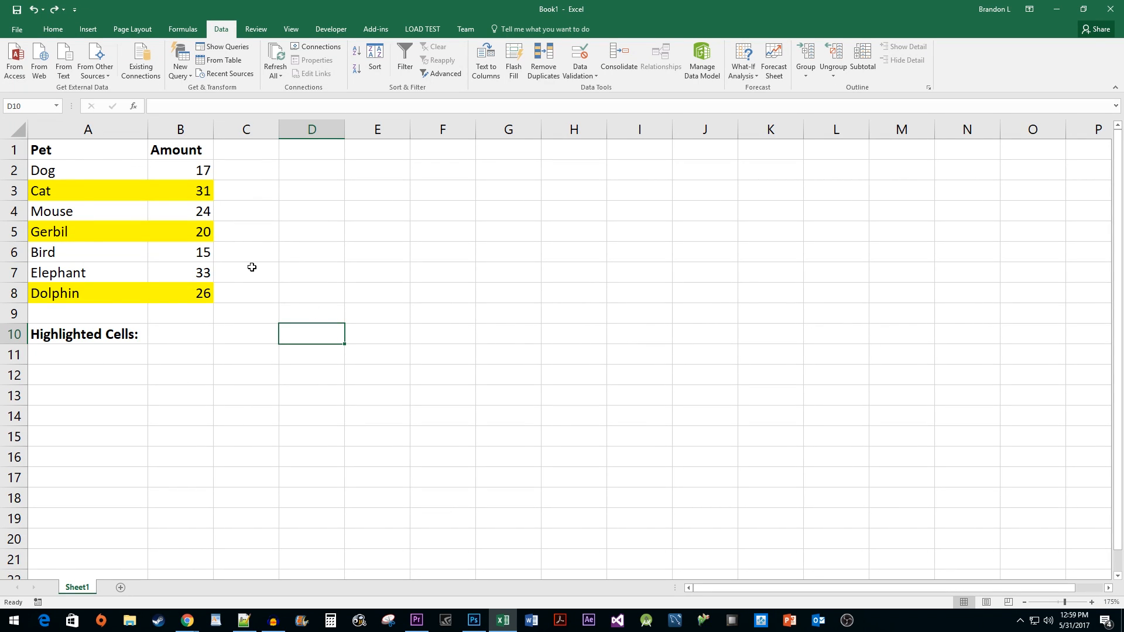
Step: Enter =SUBTOTAL(2,B2:B8) in B10 so it counts the 7 Amount values
{"action": "left_click", "coordinate": [180, 333]}
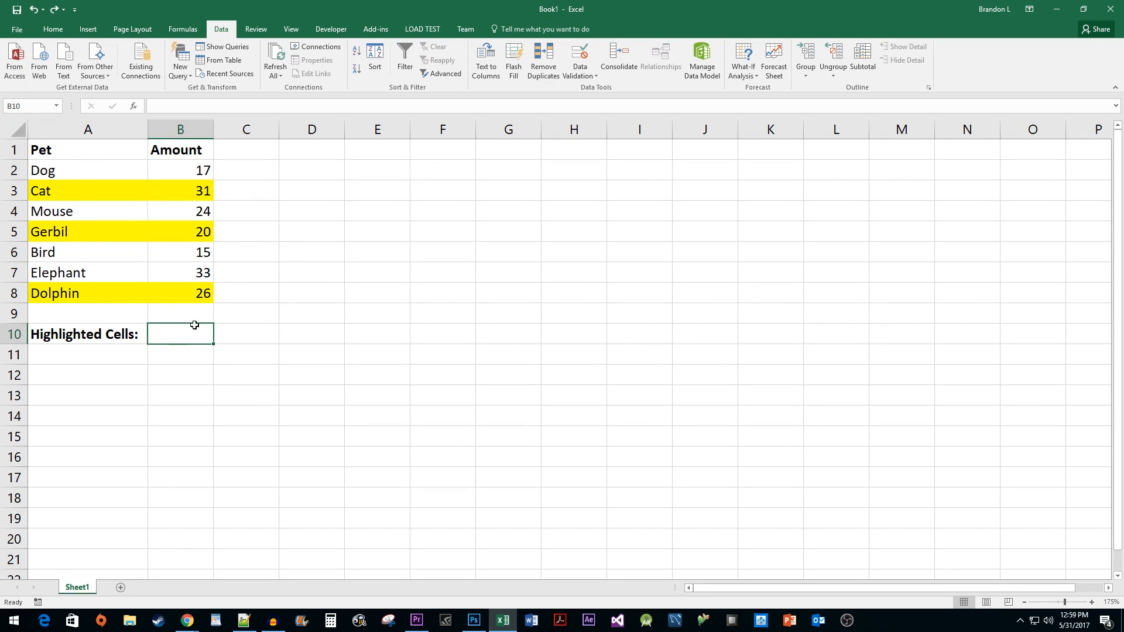
{"action": "type", "text": "="}
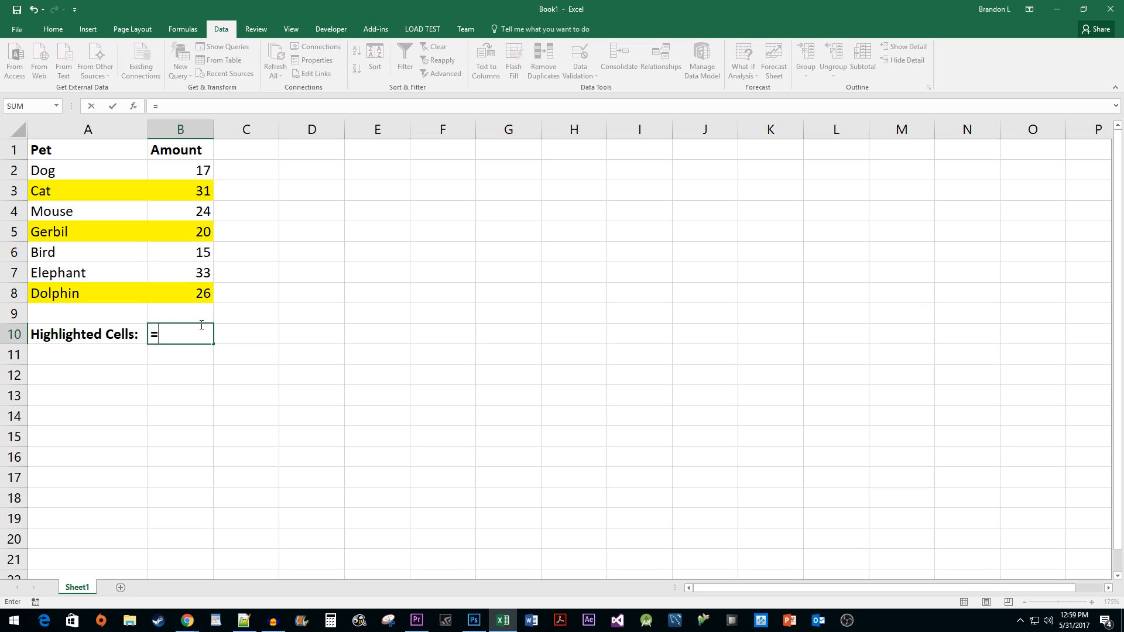
{"action": "type", "text": "Sub"}
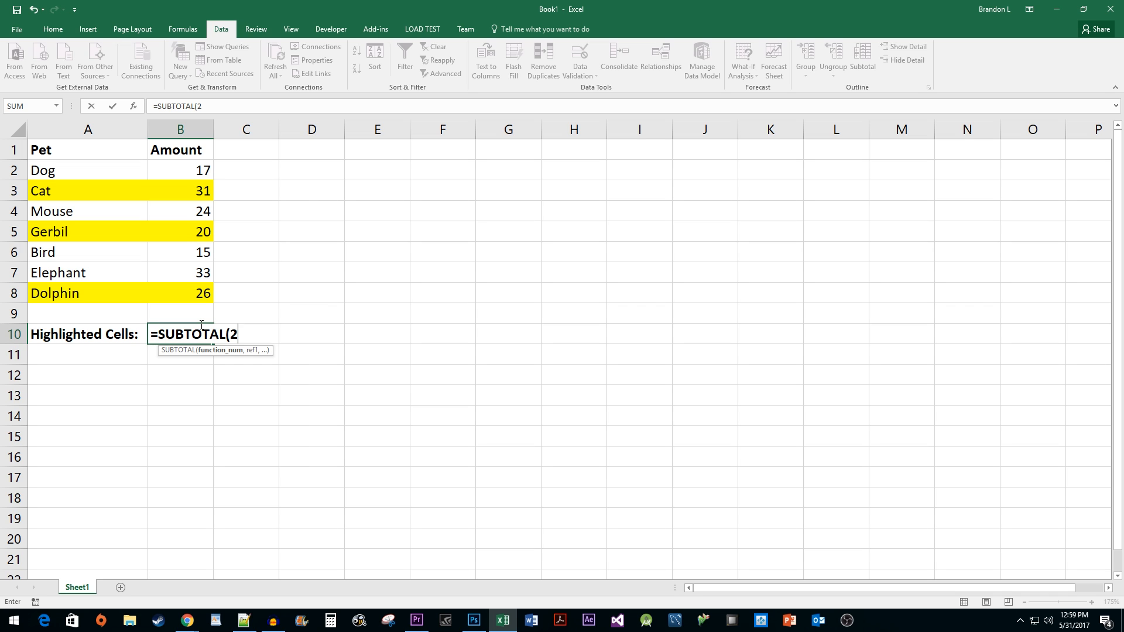
{"action": "type", "text": ","}
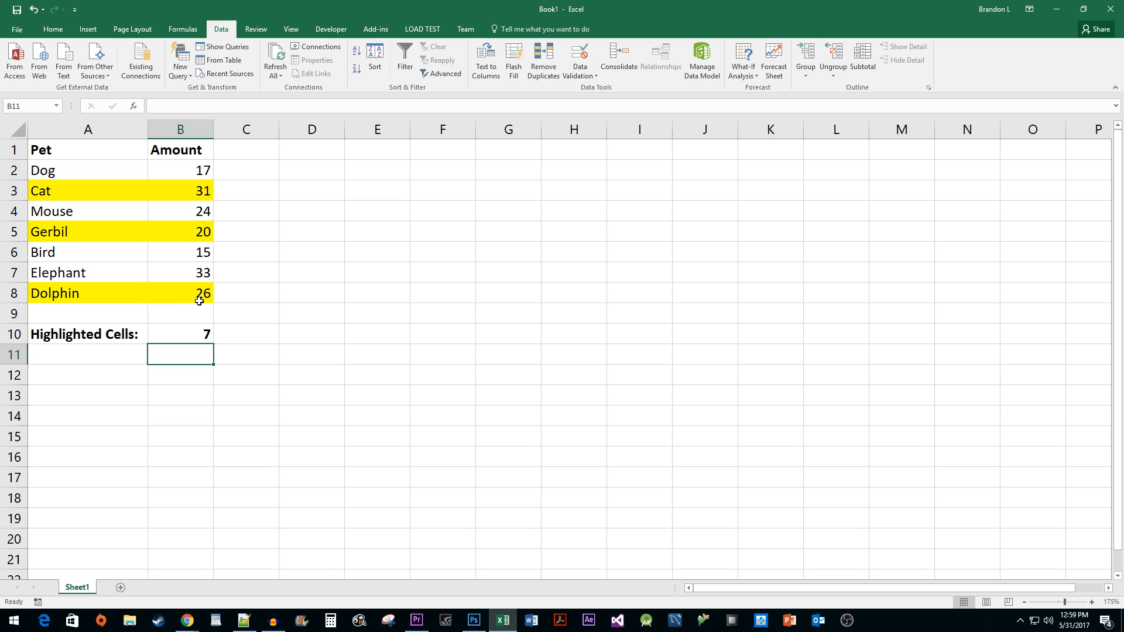
{"action": "mouse_move", "coordinate": [260, 373]}
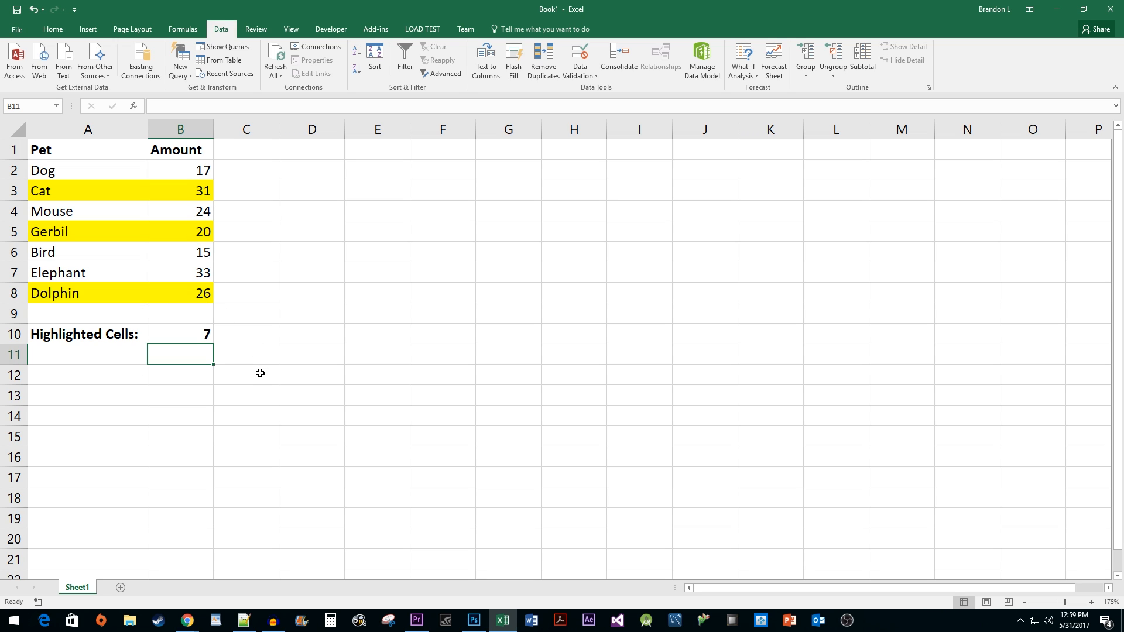
Step: Enable Data filtering on the selected Pet and Amount headers A1:B1
{"action": "left_click", "coordinate": [88, 150]}
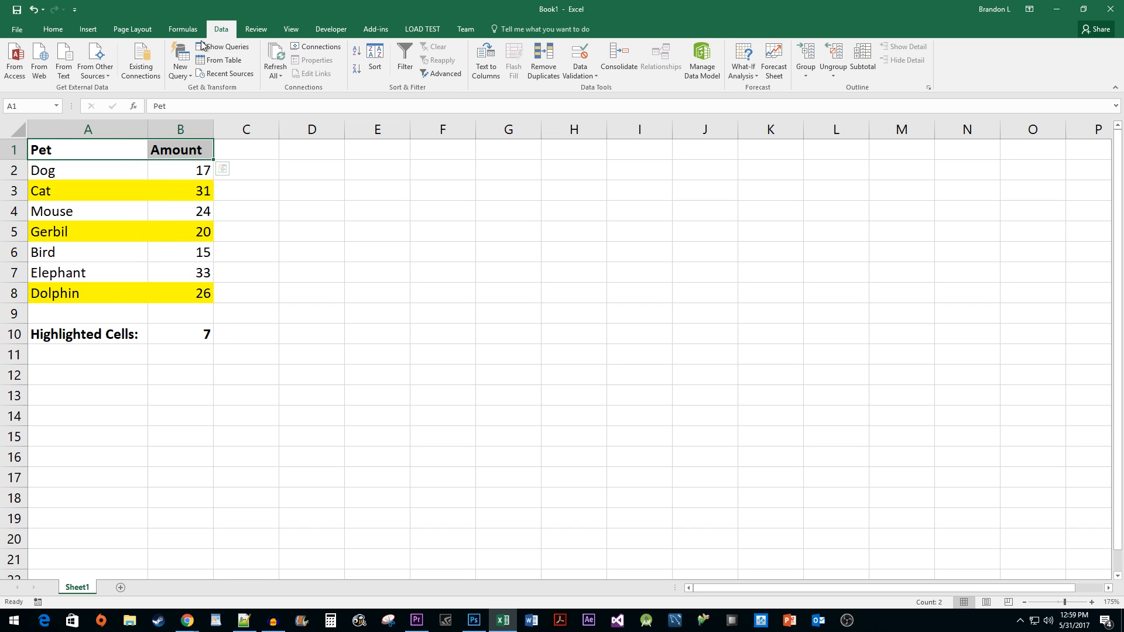
{"action": "mouse_move", "coordinate": [404, 60]}
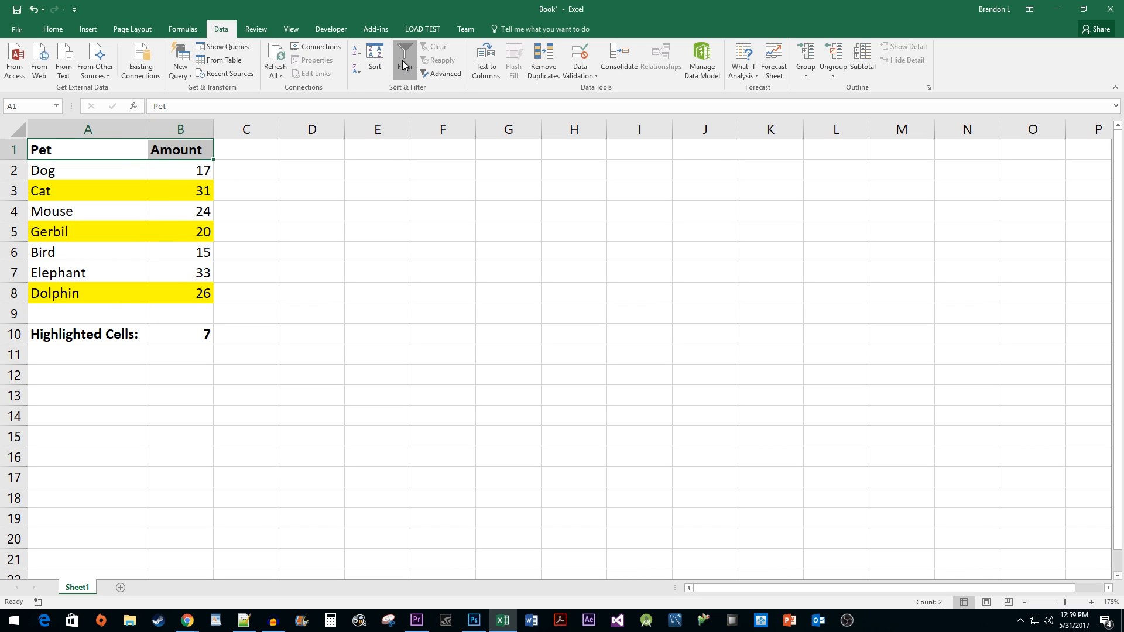
{"action": "left_click", "coordinate": [405, 60]}
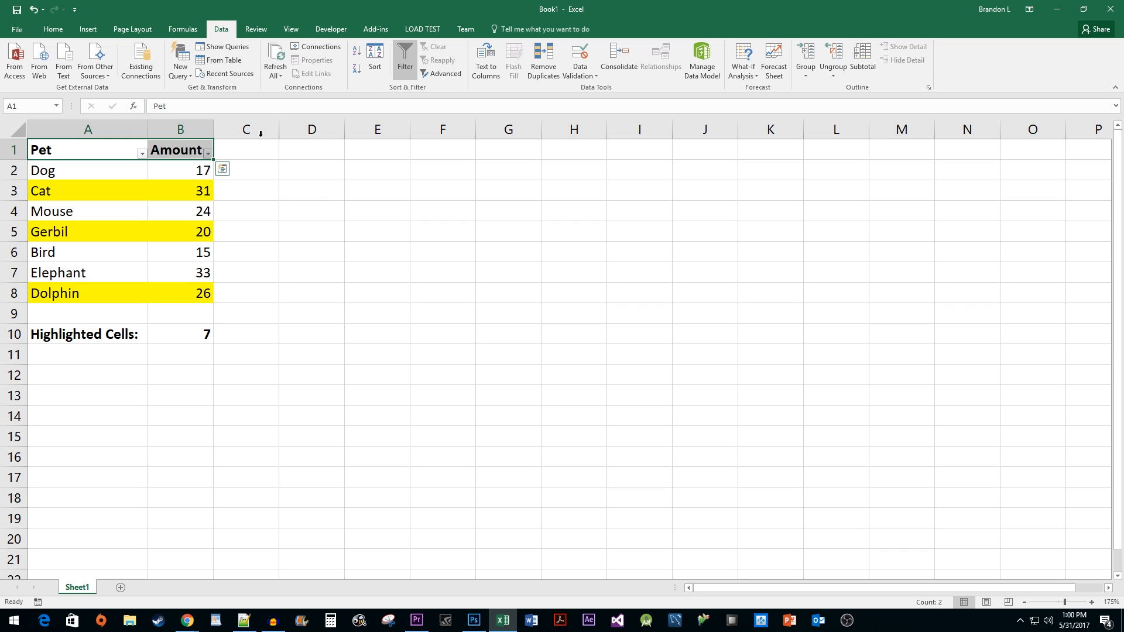
Step: Filter Amount by yellow cell colour, leaving Cat, Gerbil, Dolphin and a count of 3
{"action": "left_click", "coordinate": [207, 151]}
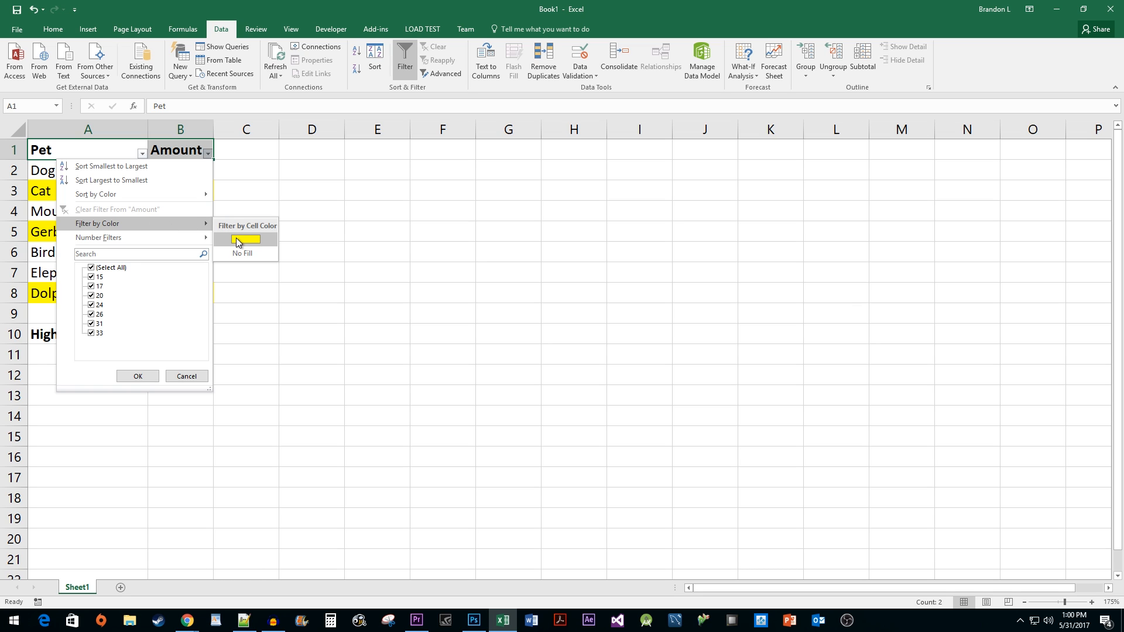
{"action": "left_click", "coordinate": [245, 239]}
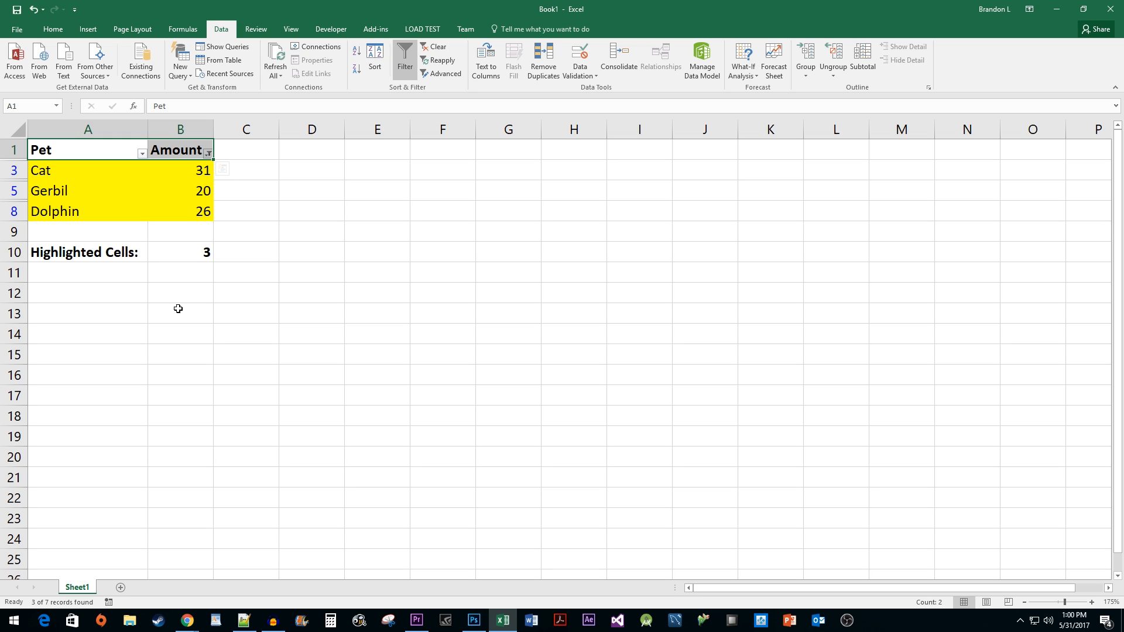
Step: Reopen the Amount filter menu to clear the colour filter
{"action": "left_click", "coordinate": [208, 151]}
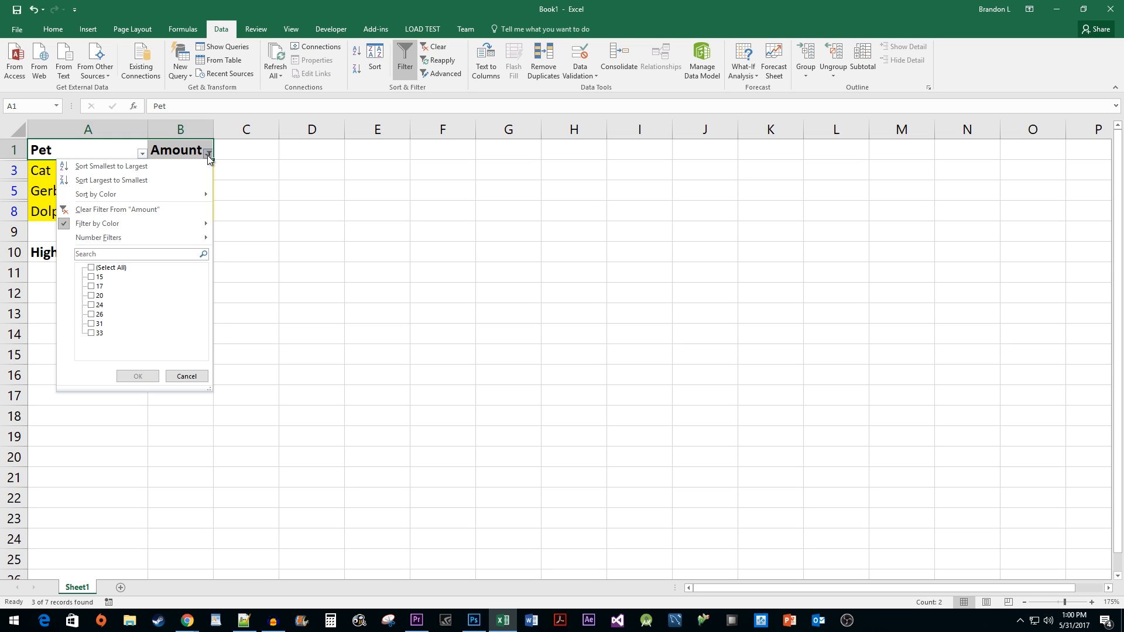
{"action": "mouse_move", "coordinate": [160, 227]}
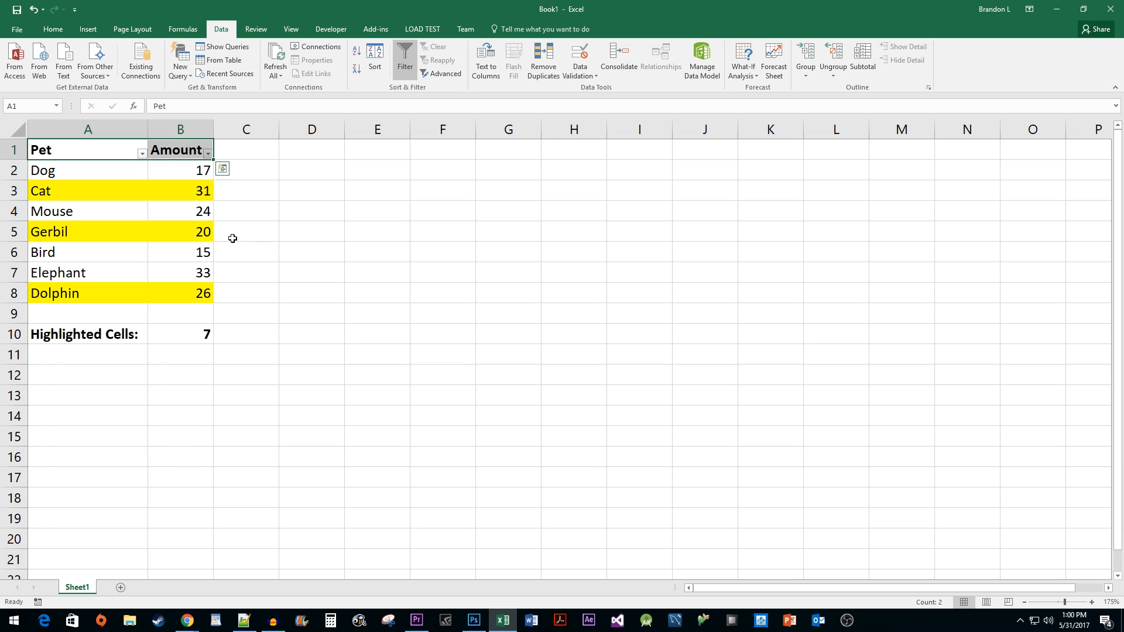
{"action": "mouse_move", "coordinate": [357, 307]}
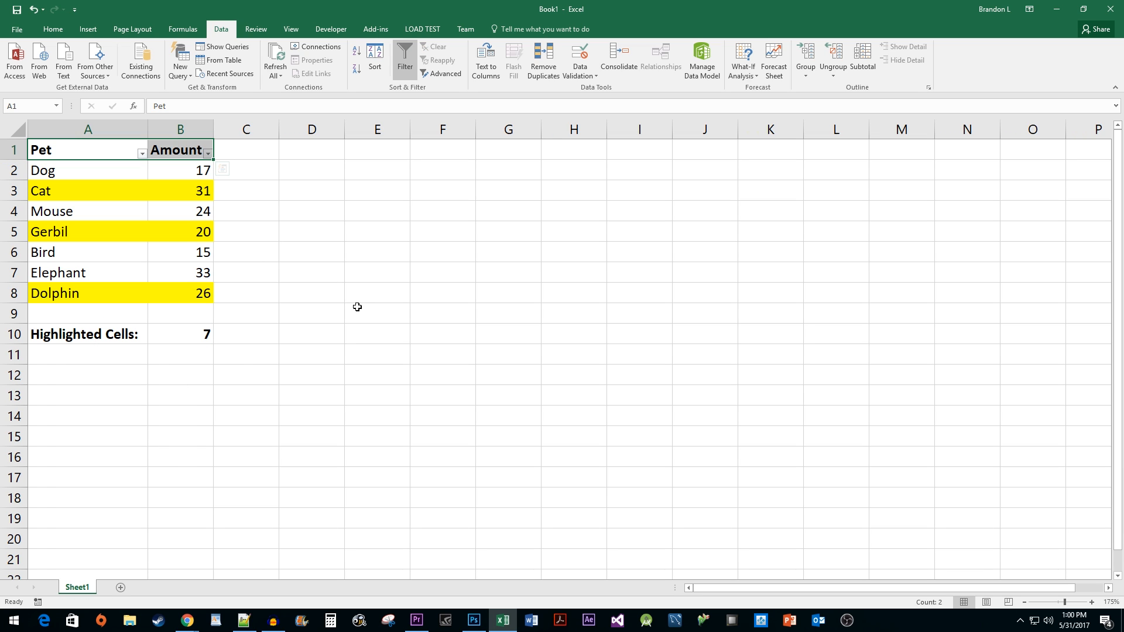